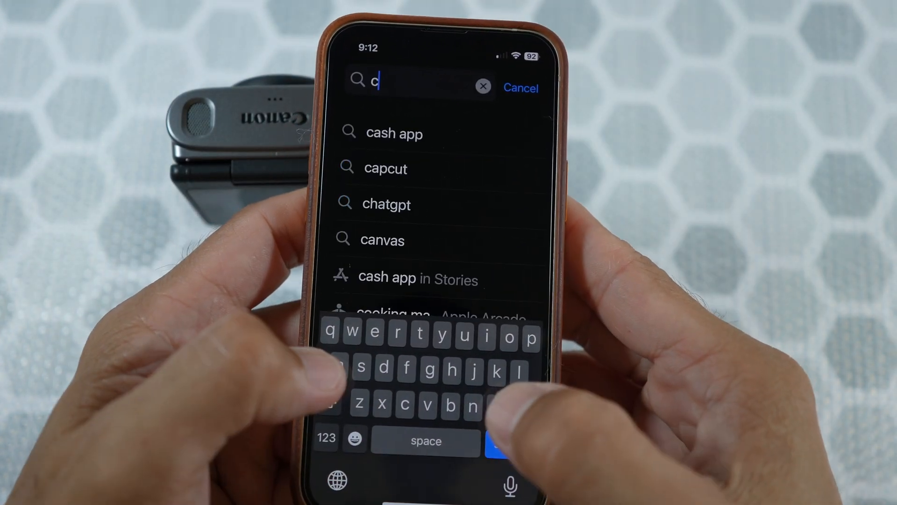
Step: Search the App Store for 'canon camera connect' and bring up its installed app page
type("an")
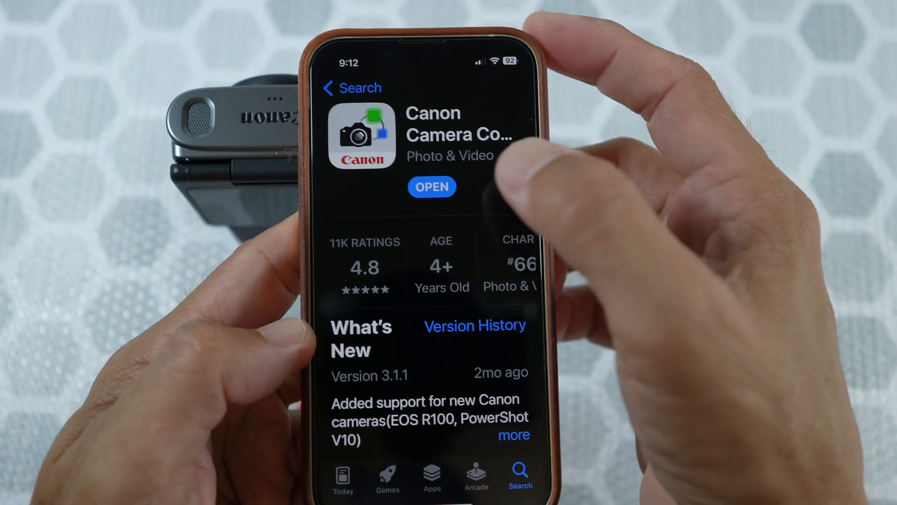
Step: Launch Canon Camera Connect and register the PowerShot V10 as the camera to connect
left_click(431, 187)
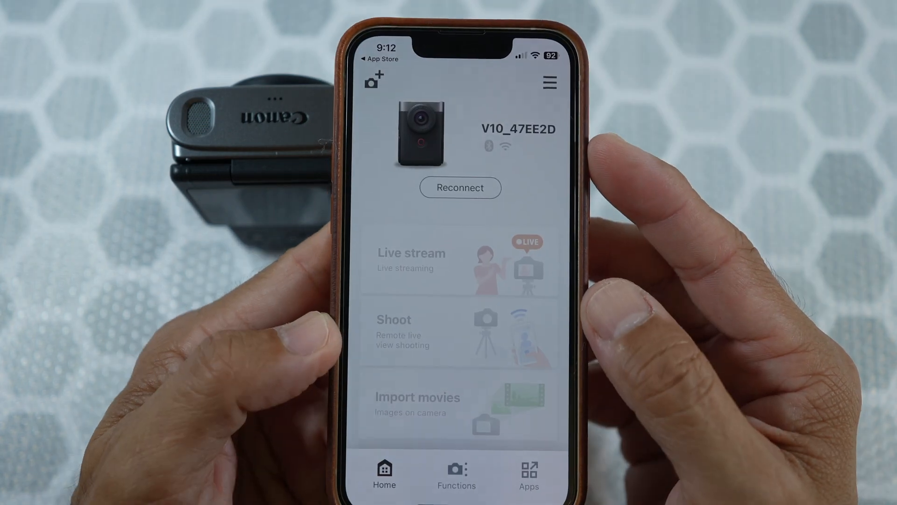
left_click(374, 77)
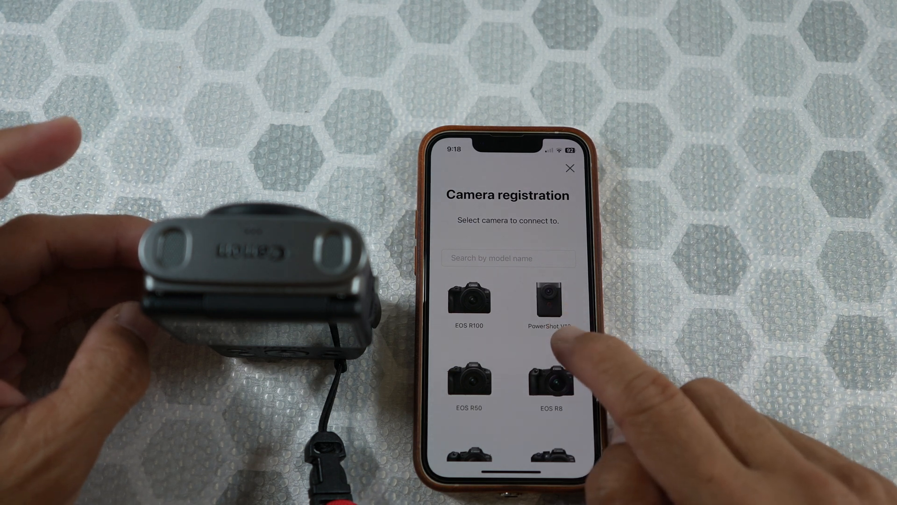
left_click(551, 299)
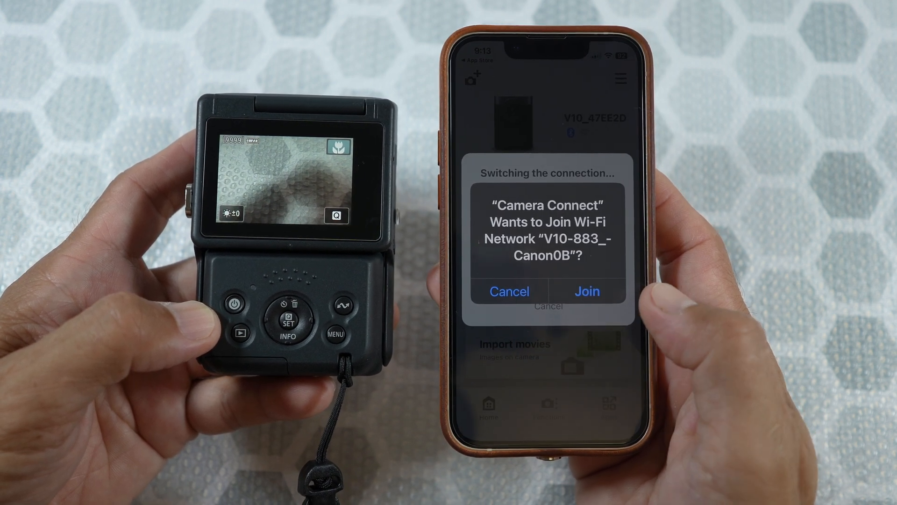
Step: Join the camera's Wi-Fi network and select all 13 items from Aug 22, 2023
left_click(586, 290)
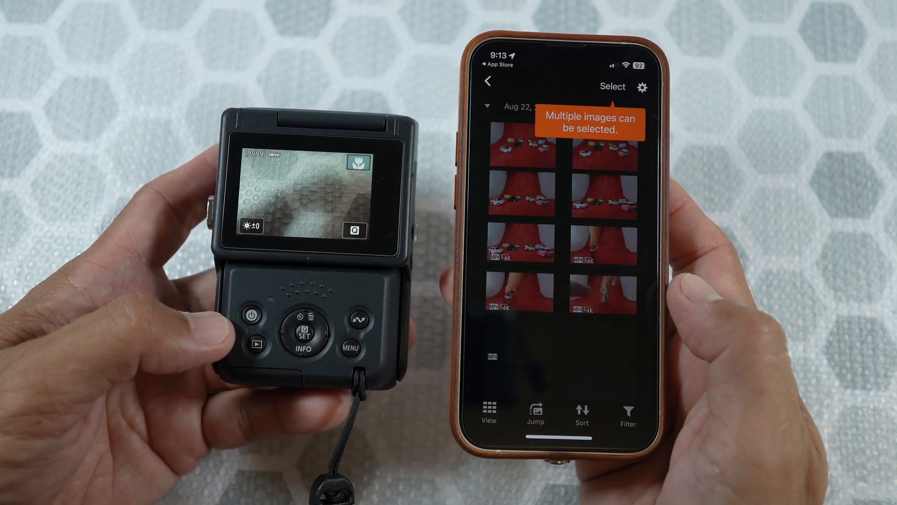
scroll("down", 3)
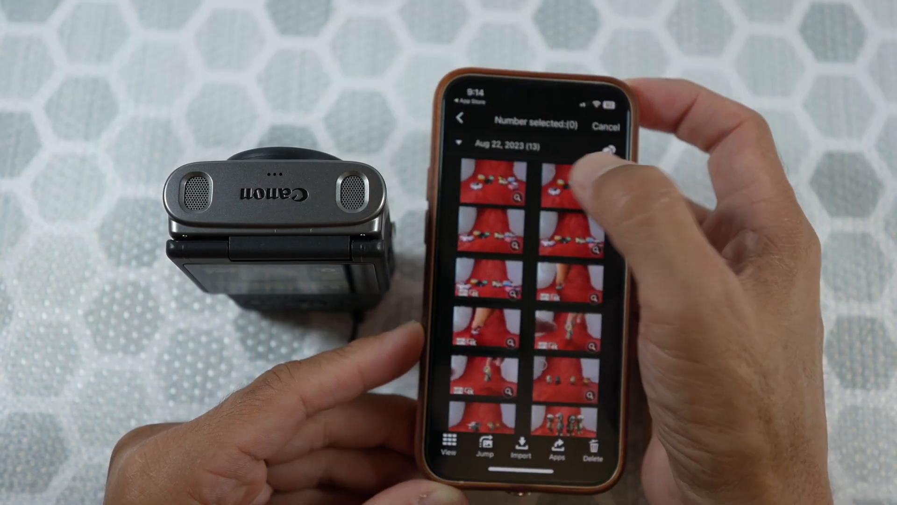
left_click(569, 184)
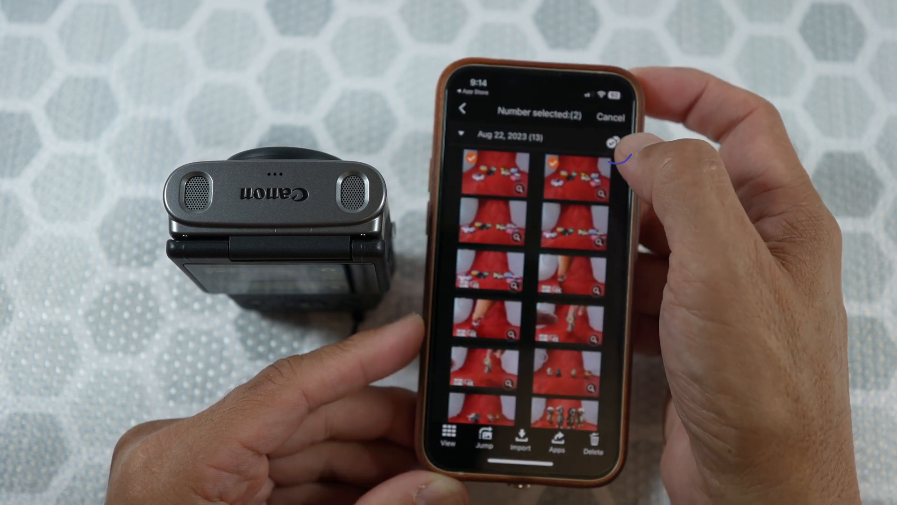
left_click(601, 133)
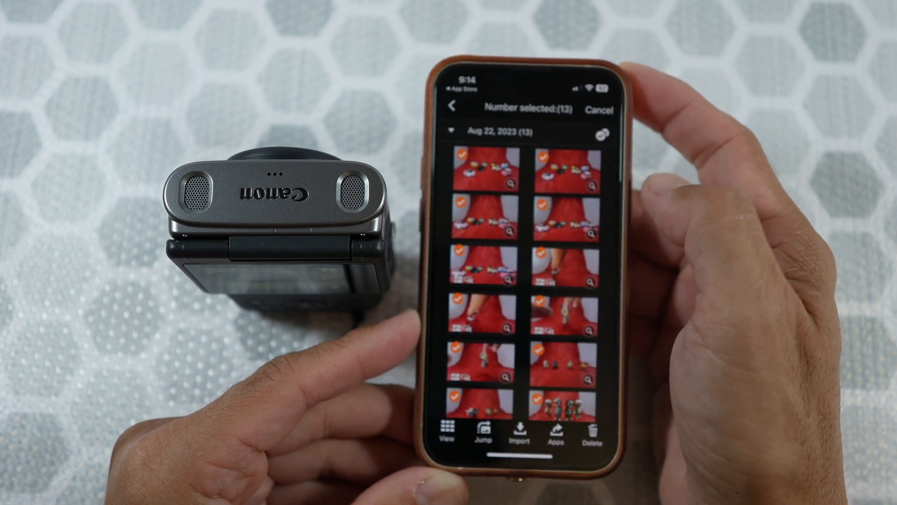
scroll("down", 3)
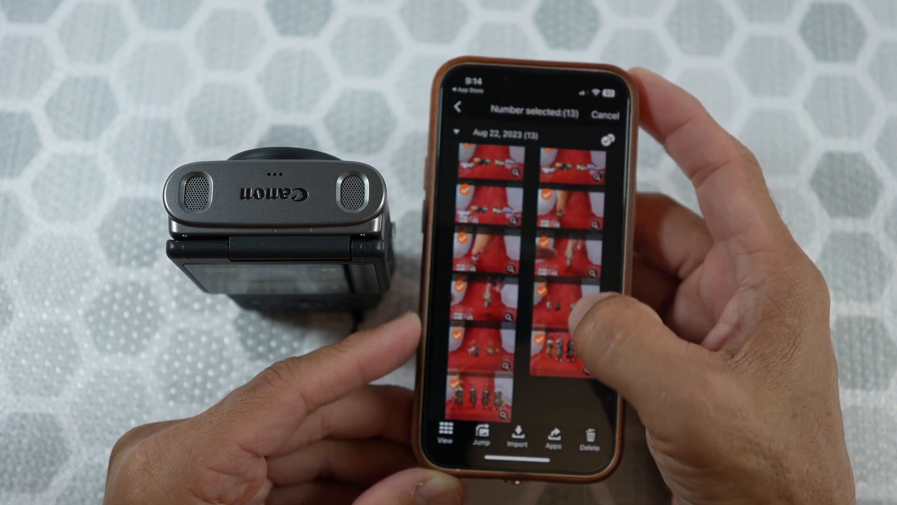
Step: Import the 13 selected items with the default saving settings until 13/13 are saved
left_click(516, 433)
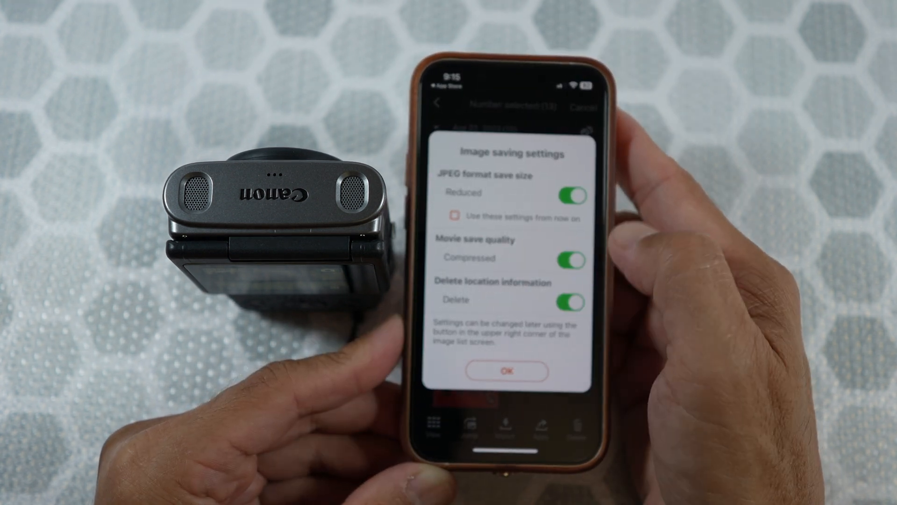
left_click(506, 371)
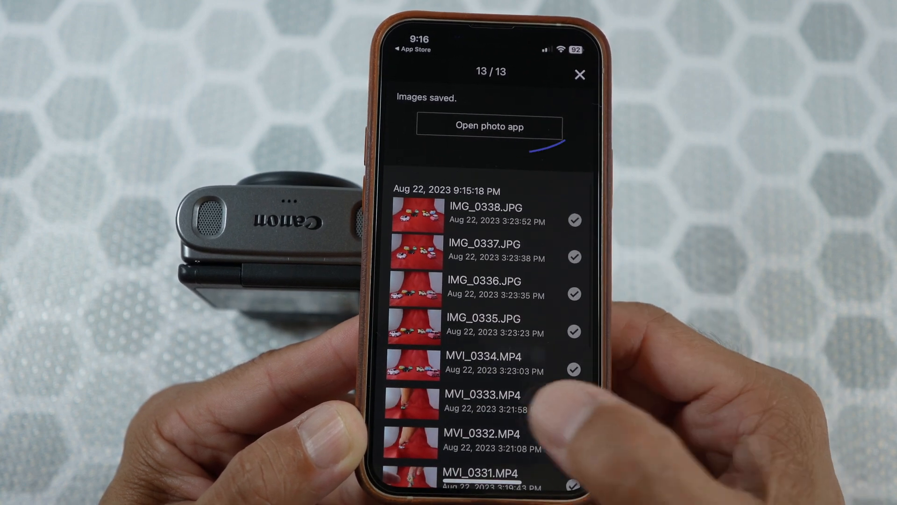
Step: View the imported shots in Photos' Recents and play one of the transferred video clips
left_click(488, 126)
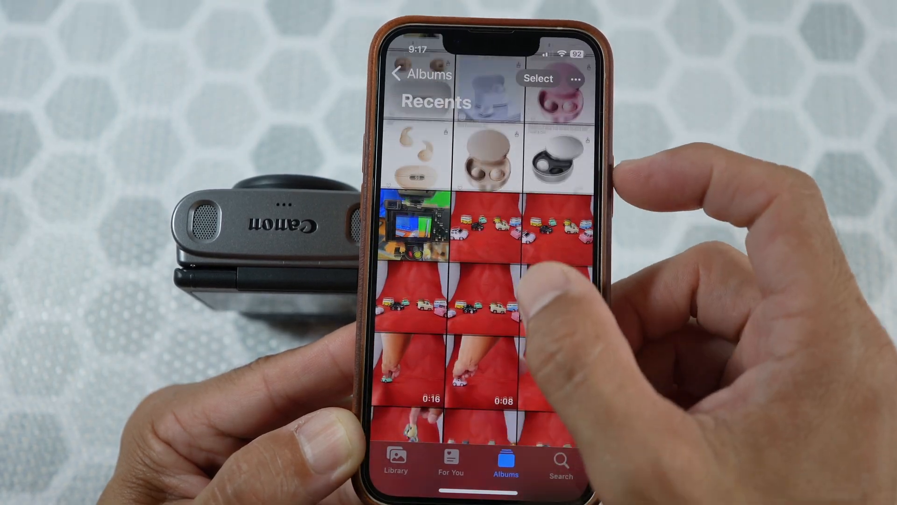
scroll("down", 3)
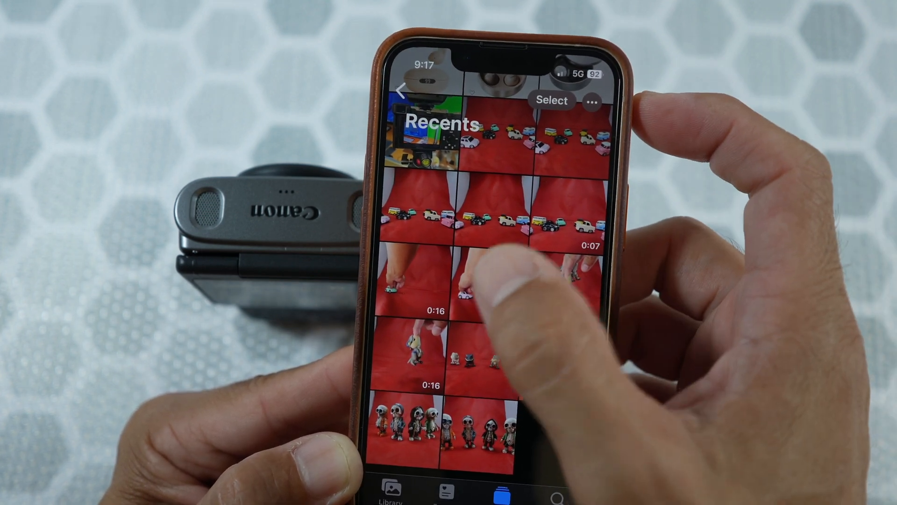
left_click(464, 291)
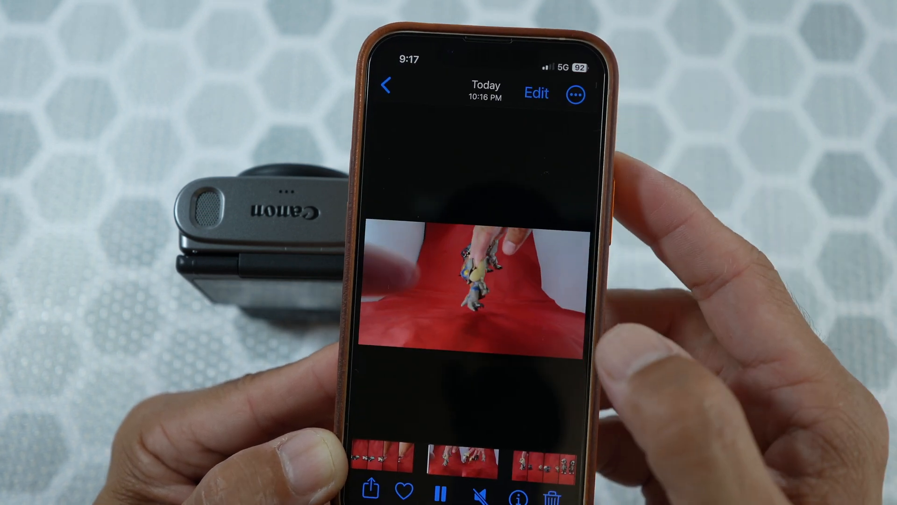